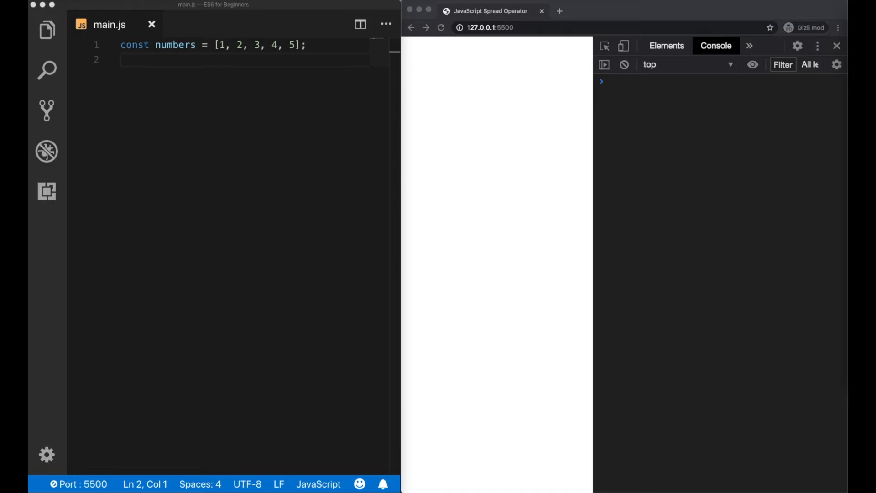
Step: Log ...numbers so the console prints 1 2 3 4 5, then add moreNumbers [6, 7, 8, 9, 10]
text(console.log(numbers);)
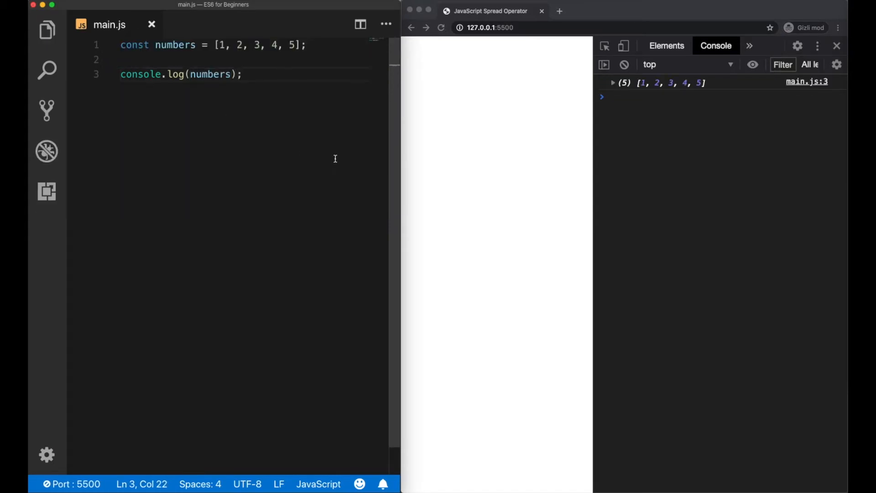
click(613, 82)
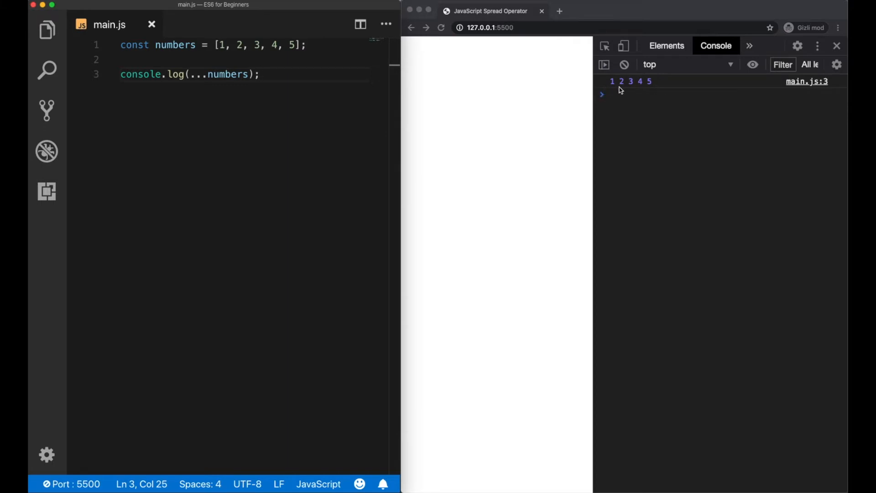
mouse_move(663, 167)
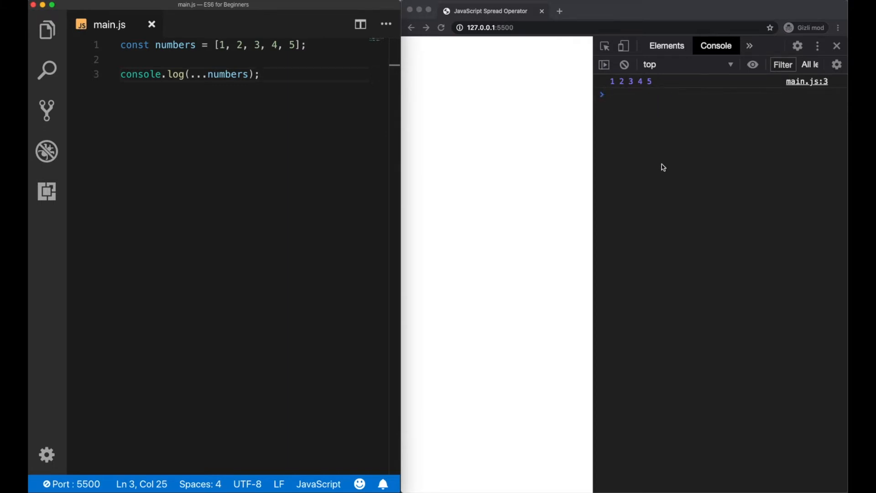
text(const moreNumbers = [6, 7, 8, 9, 10];)
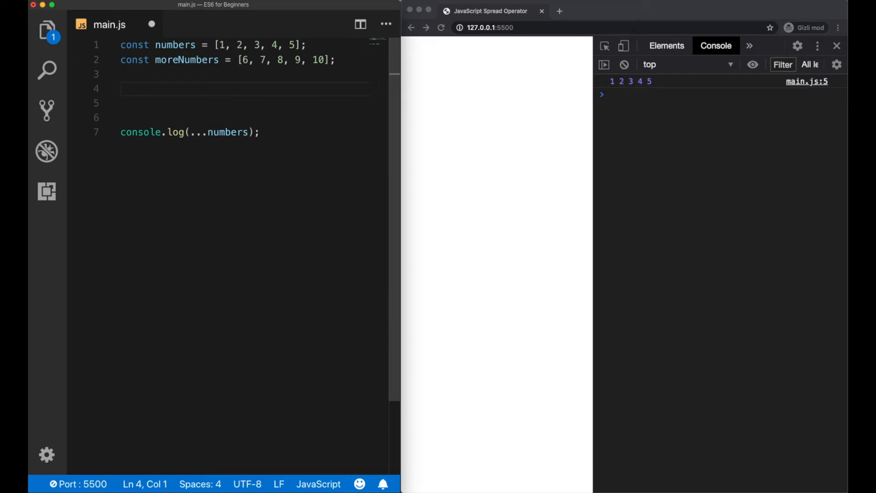
Step: Create newArray with numbers.concat(moreNumbers), then rewrite it as [numbers, moreNumbers]
text(const newArray = numbers.concat(moreNumbers))
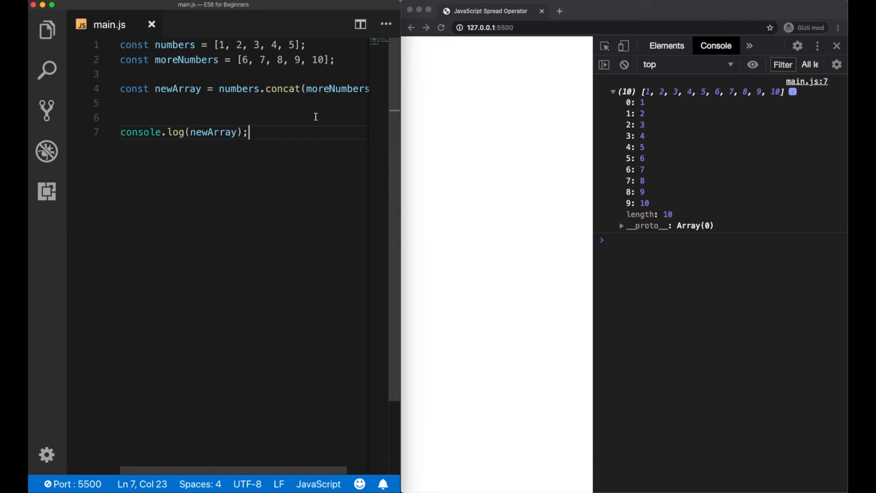
mouse_move(250, 70)
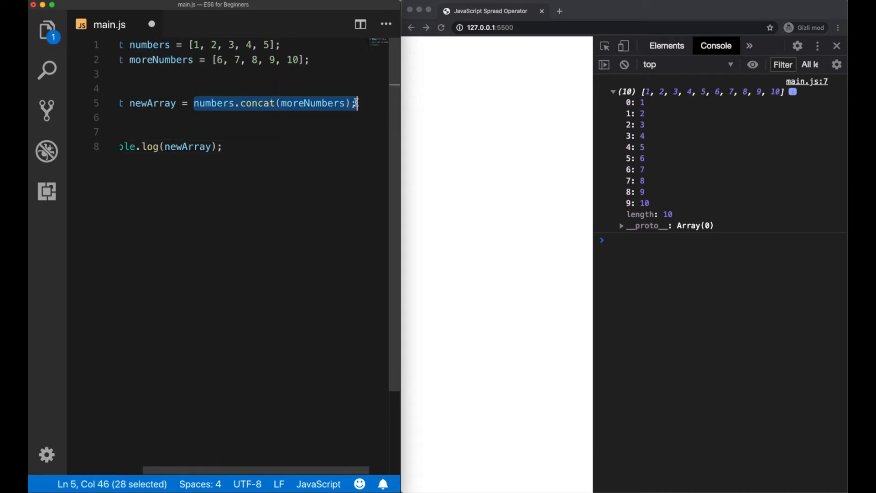
text([numbers, mo)
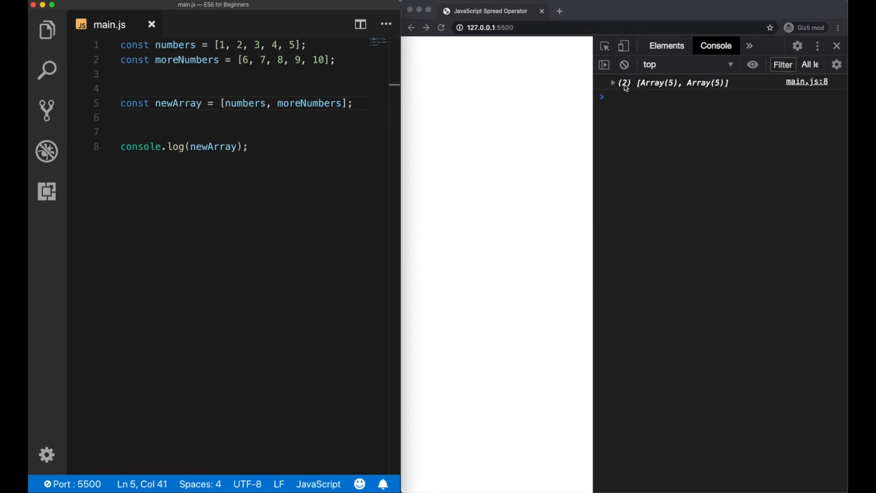
mouse_move(687, 97)
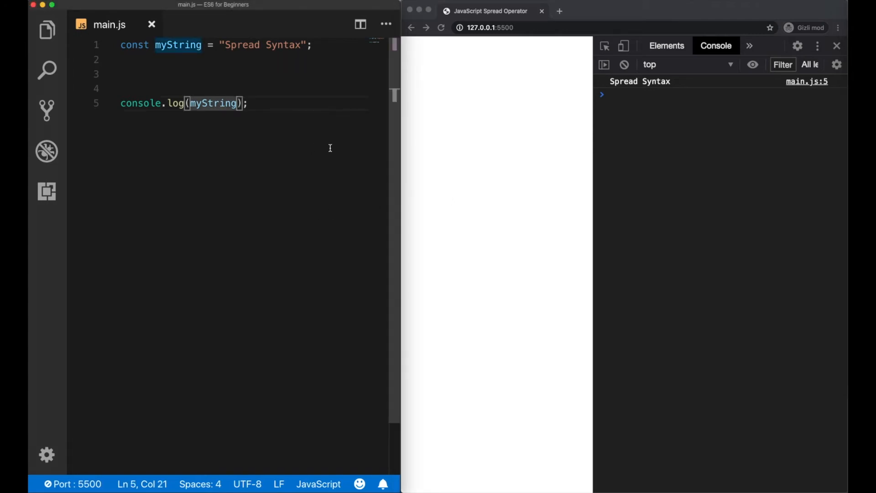
Step: Append .split("") to myString in the log and view the characters in the console
text(.split(""))
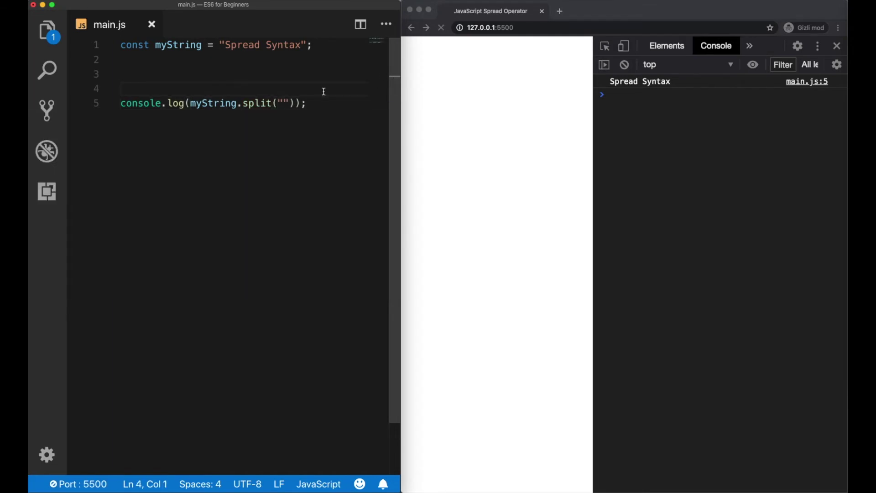
click(613, 93)
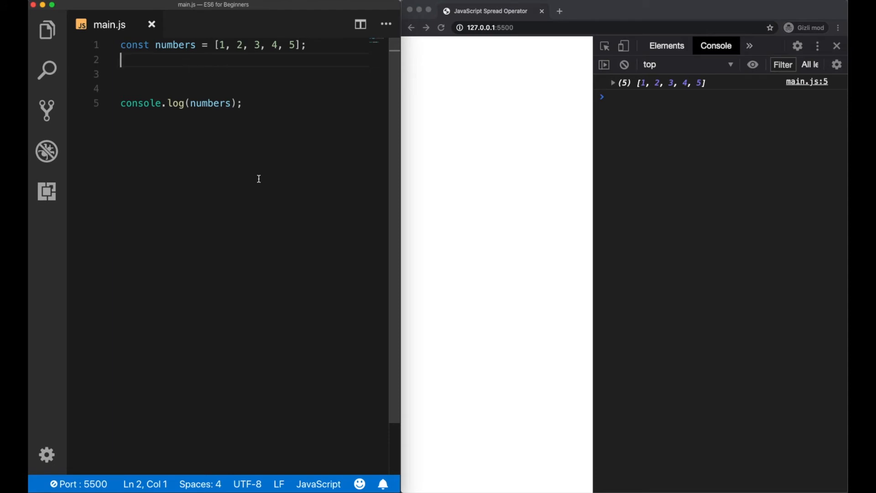
Step: Log Math.min(numbers), then change it to Math.min.apply(Math, numbers) to get 1
click(241, 103)
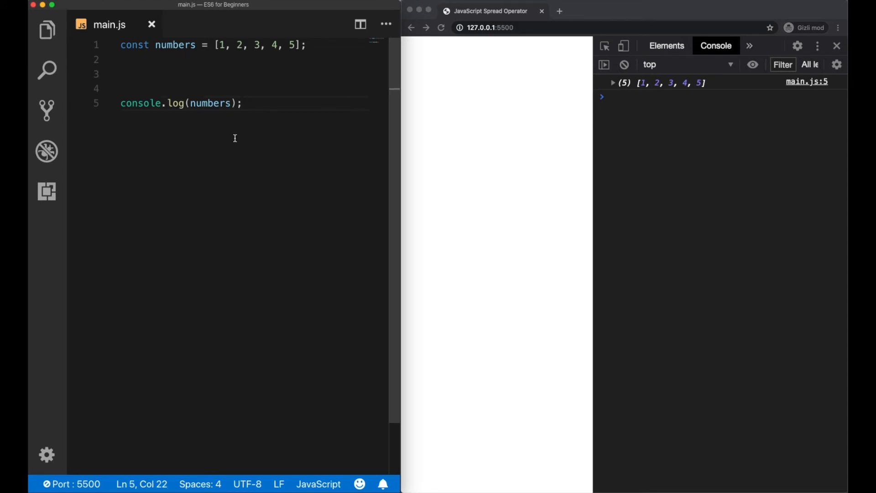
click(243, 102)
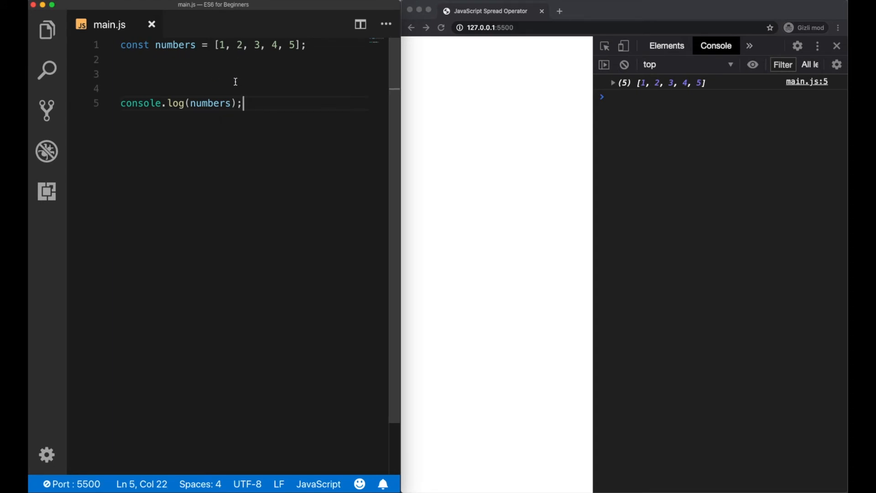
text(Math.)
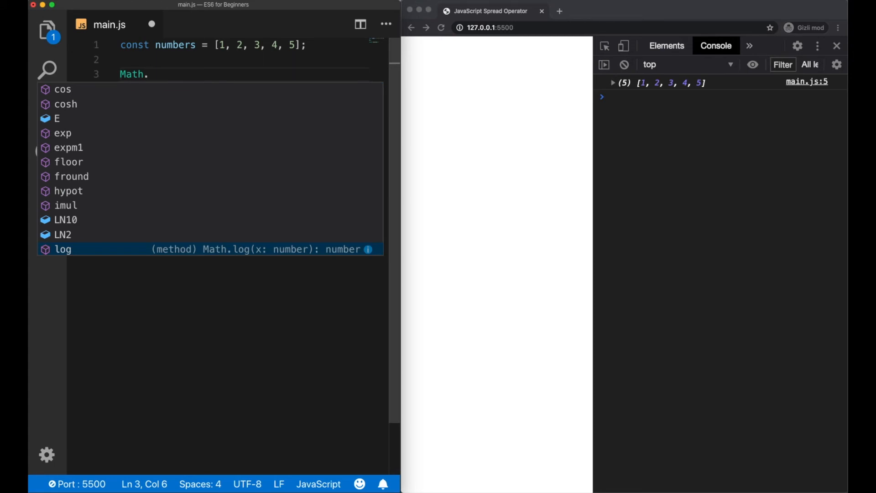
text(min)
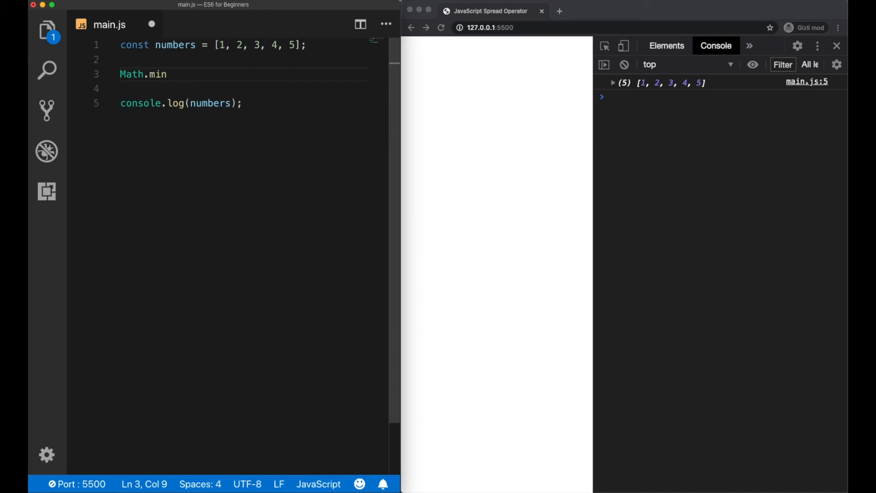
text((numbers));)
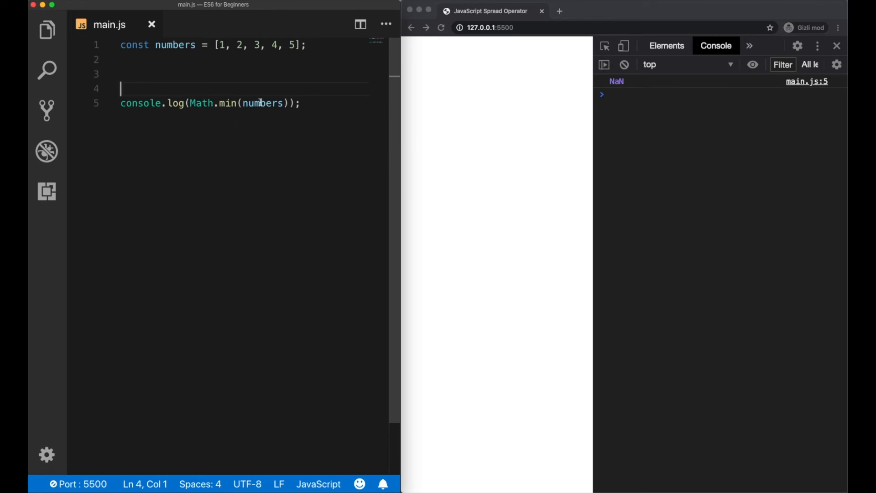
text(.apply)
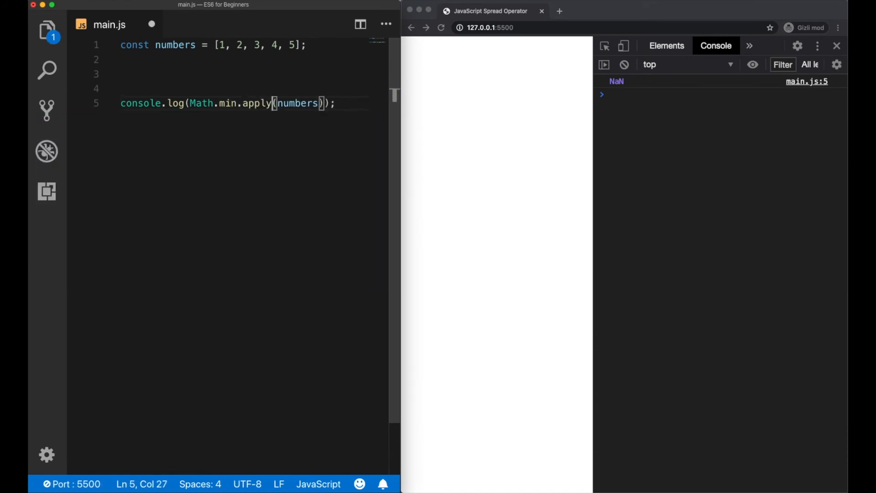
text(Math, num)
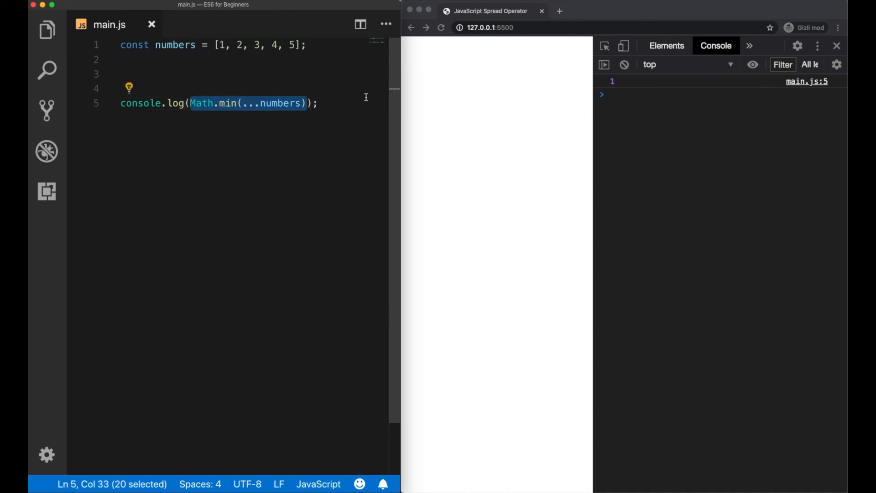
click(214, 129)
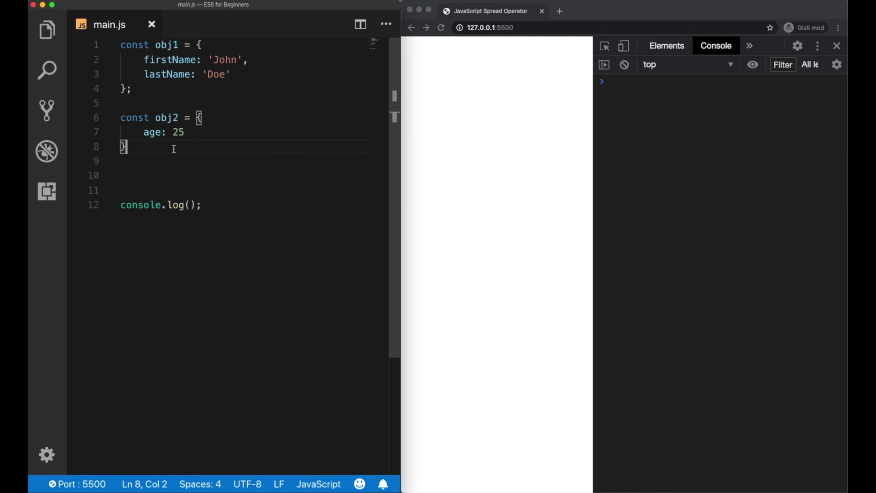
mouse_move(211, 161)
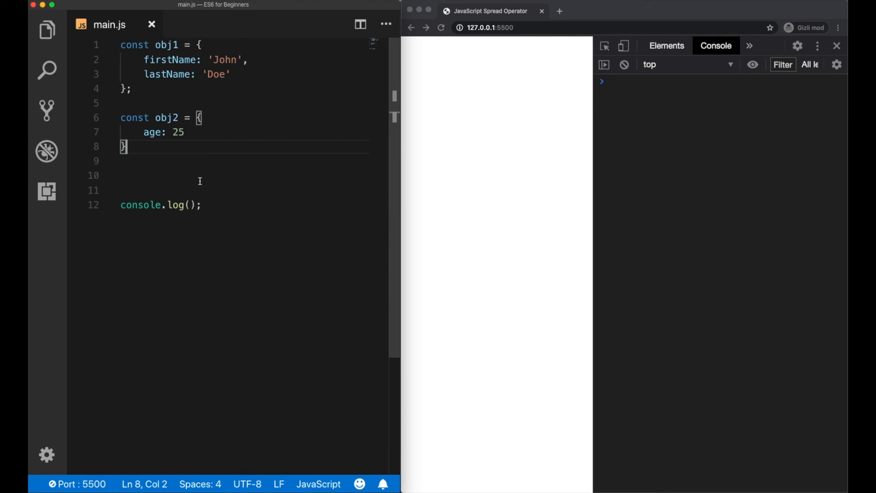
Step: Define Person as { ...obj1, ...obj2 }, log it, and expand the logged object
text(const)
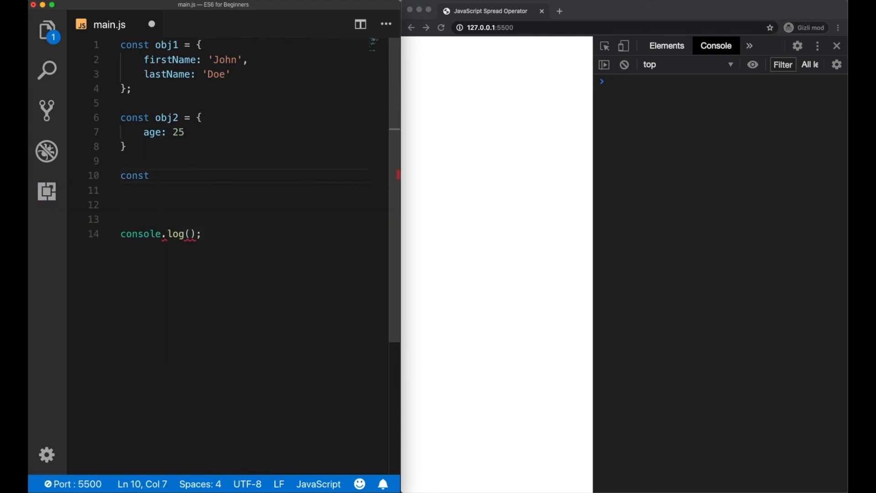
text(Person)
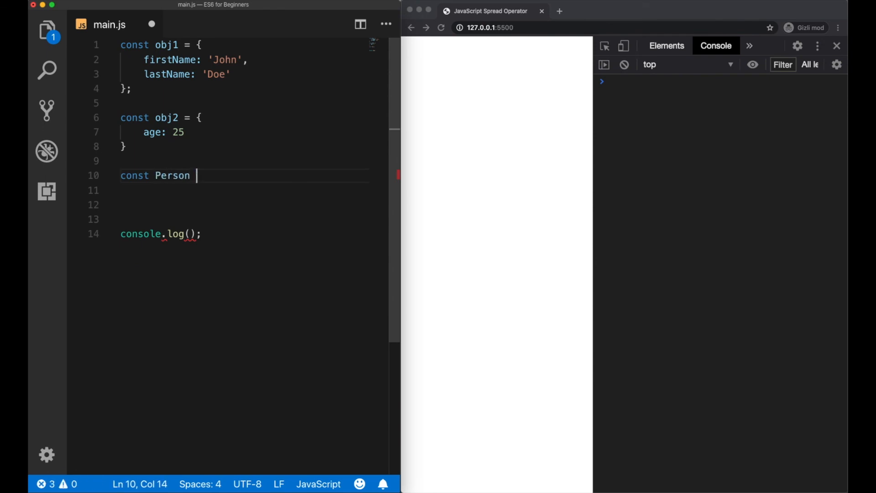
text(= { })
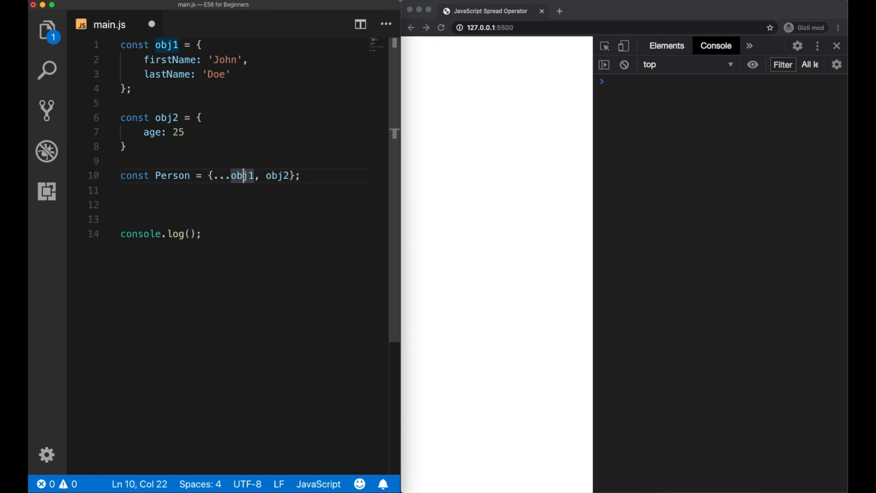
text(Person)
text(...)
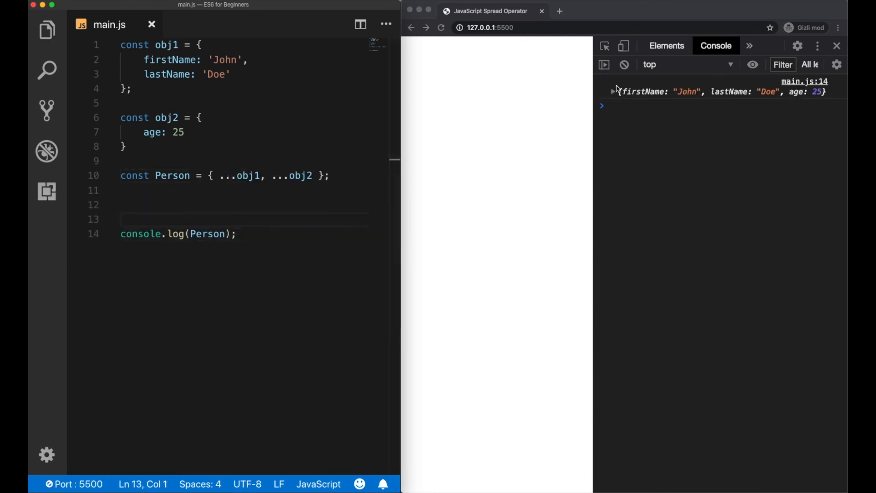
click(613, 91)
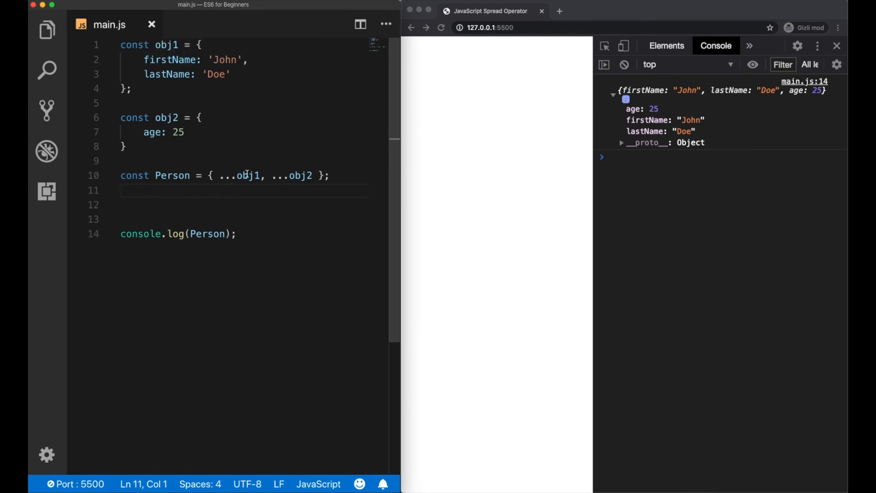